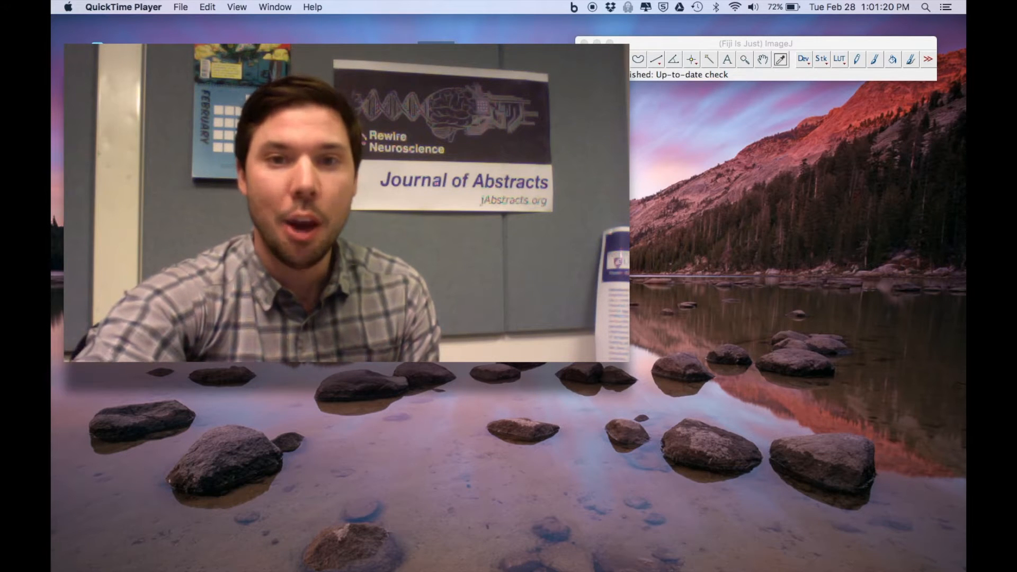
Step: Focus the Fiji window and list the installed Plugins > Macros entries including PIPSQUEAK
left_click(758, 44)
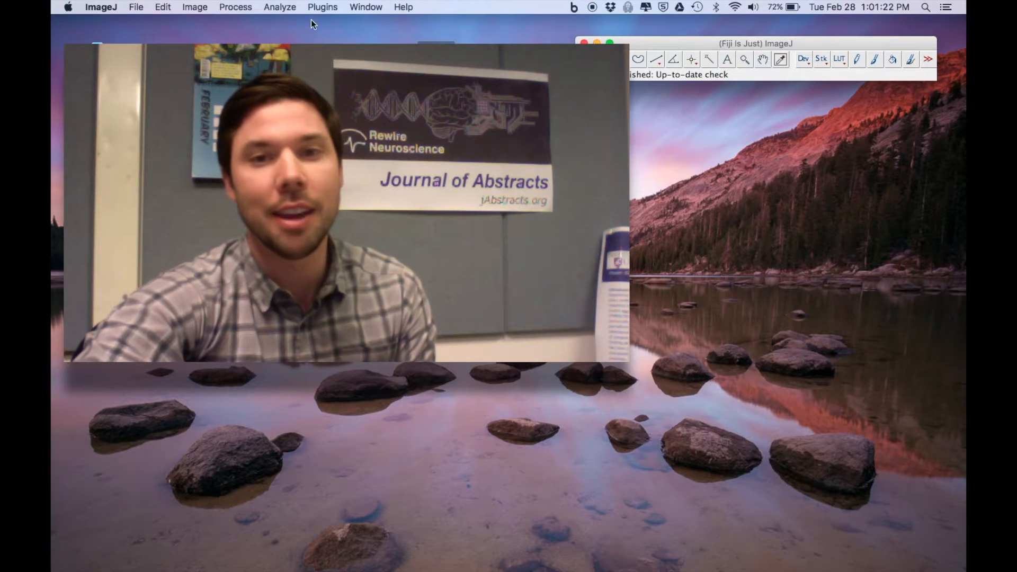
left_click(322, 8)
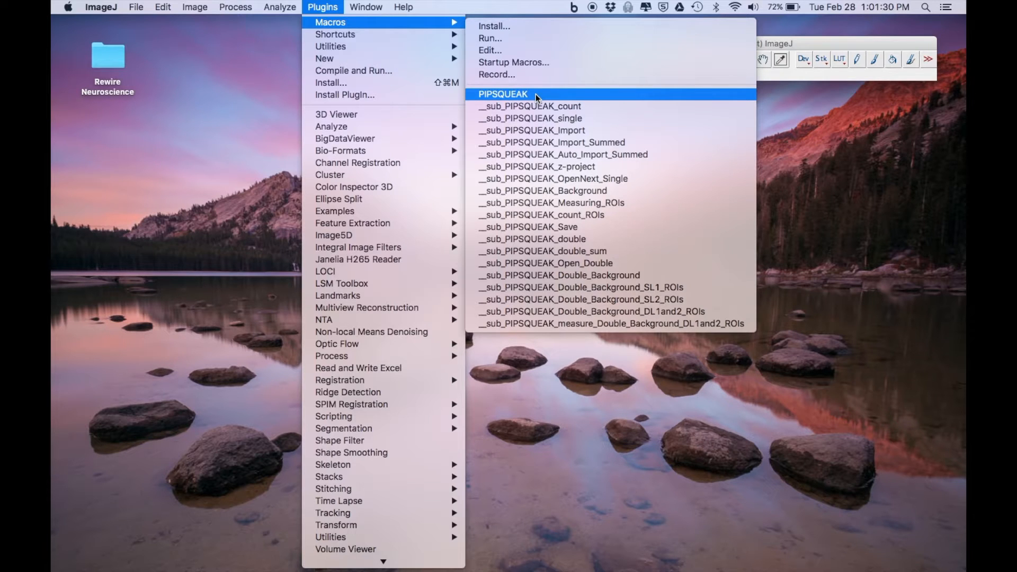
Step: Run the PIPSQUEAK macro, showing its log header and the v2.021 change-log notice
left_click(502, 95)
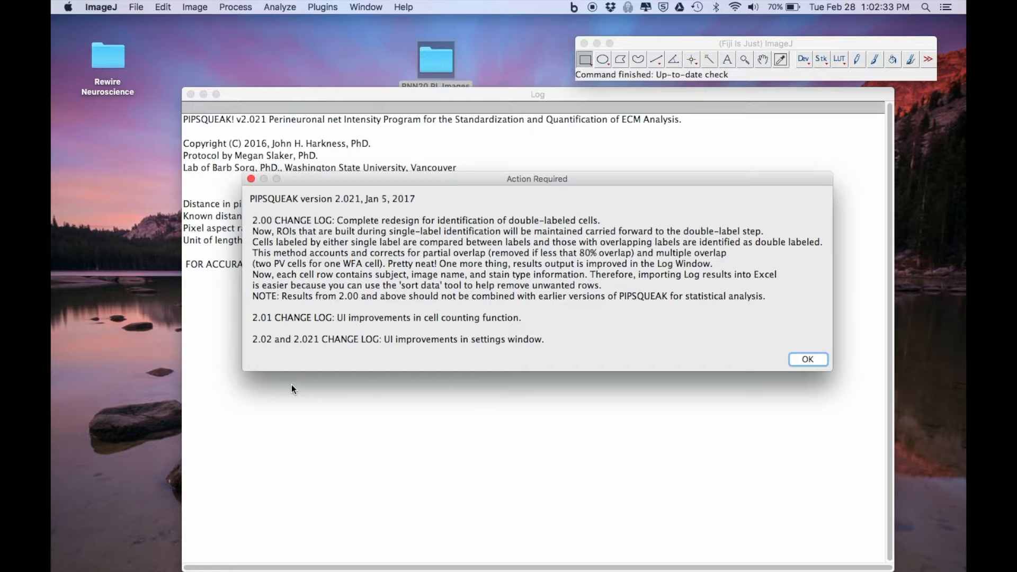
mouse_move(474, 254)
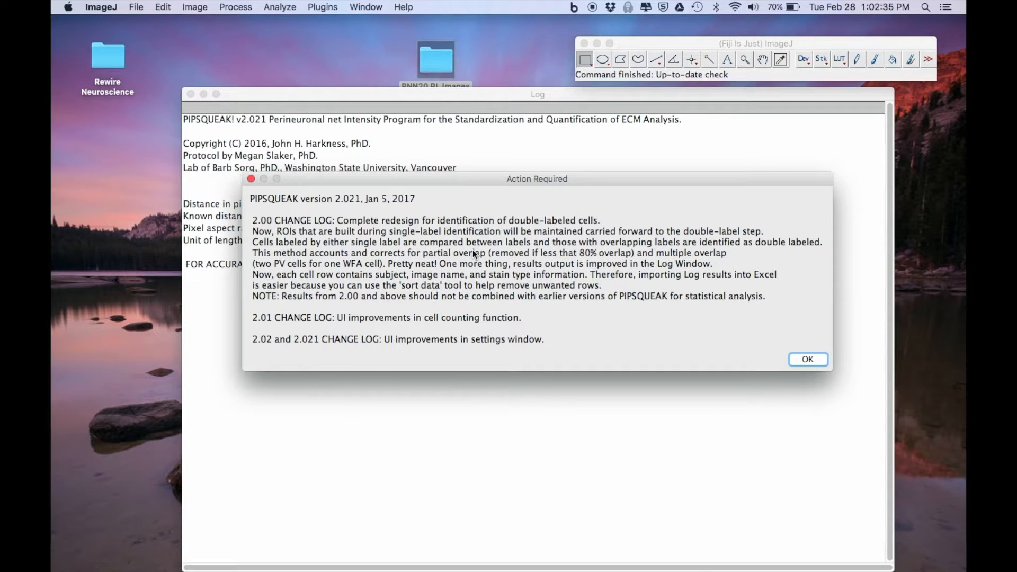
mouse_move(313, 337)
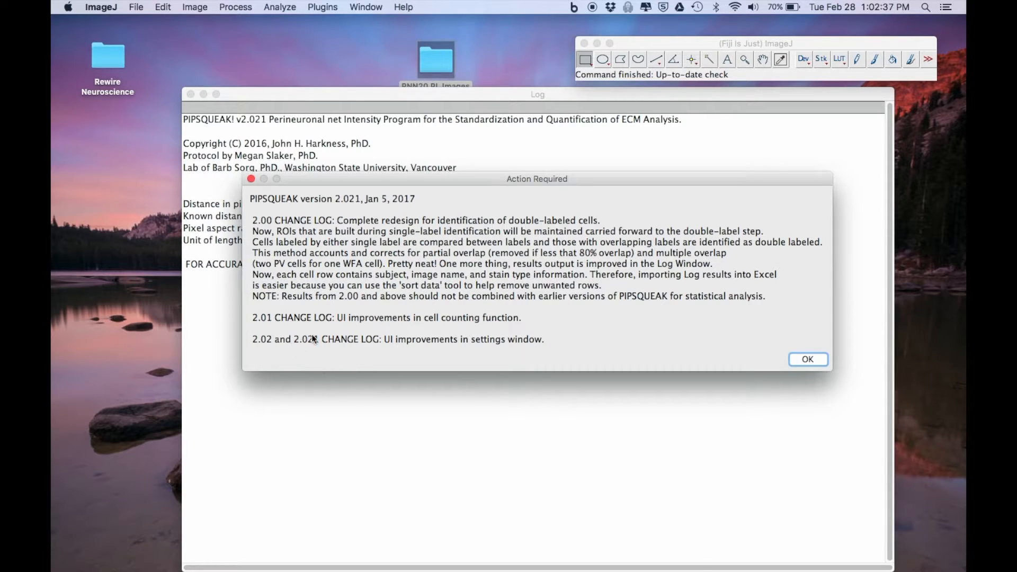
mouse_move(308, 354)
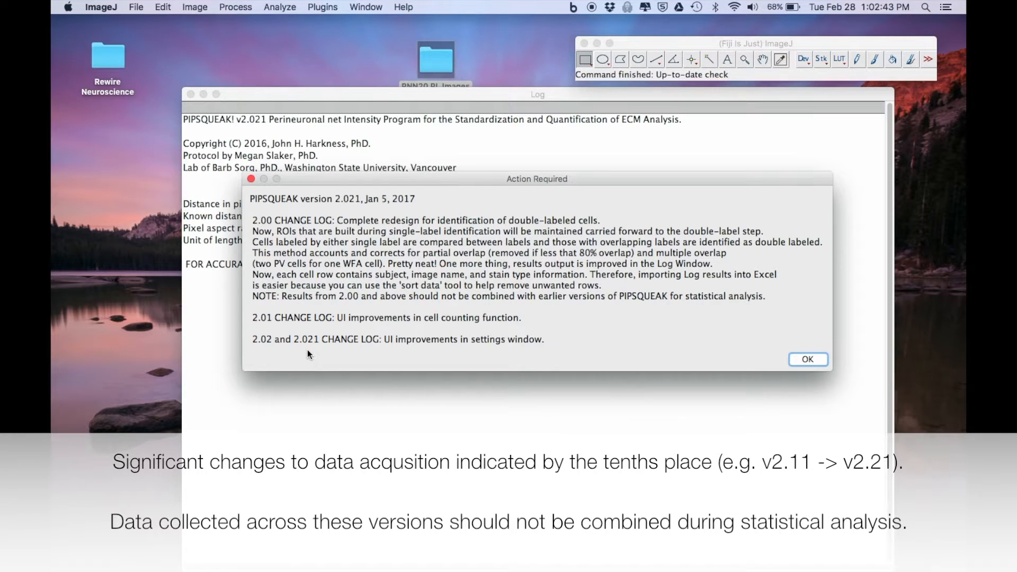
mouse_move(307, 340)
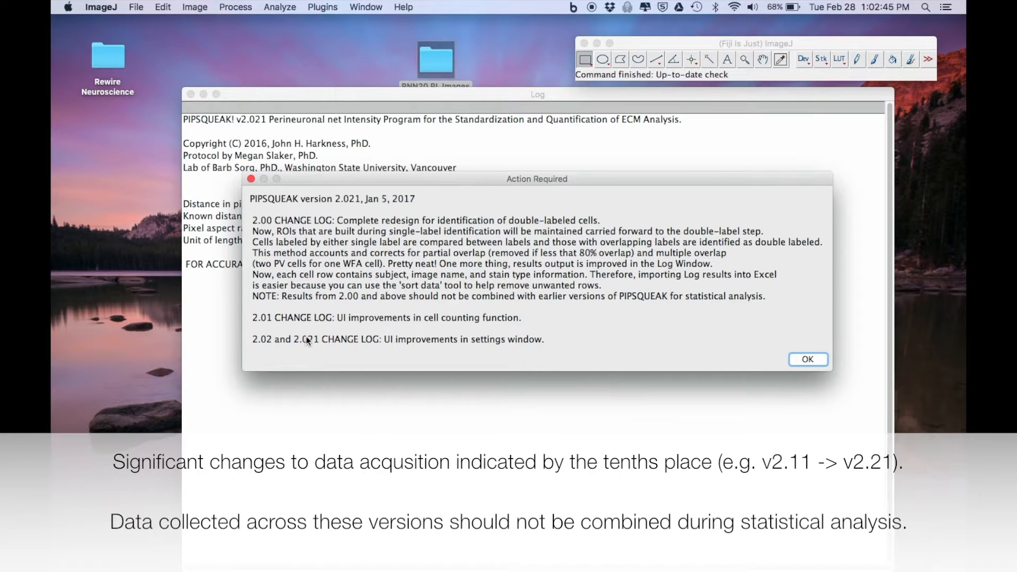
mouse_move(305, 345)
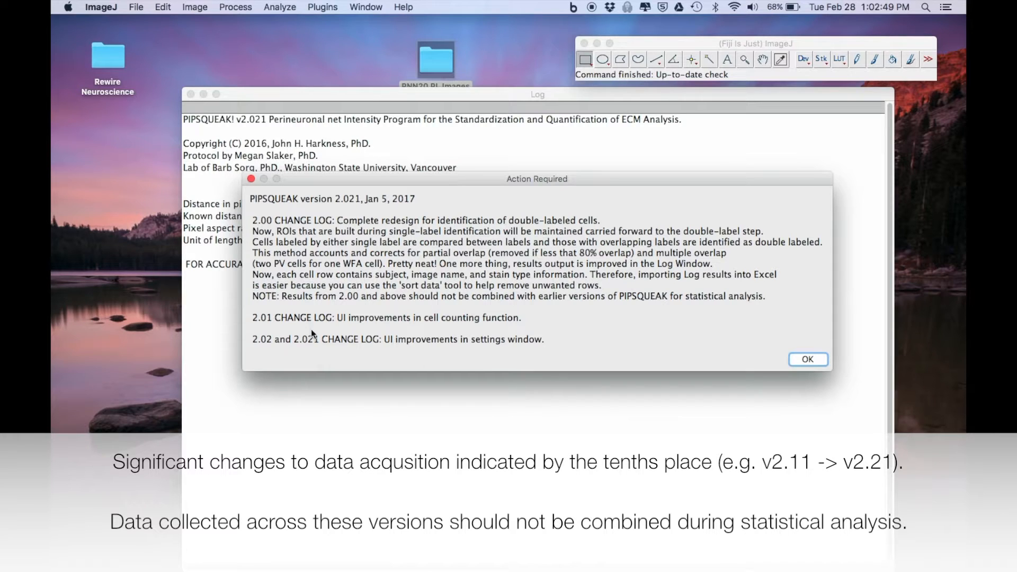
mouse_move(697, 354)
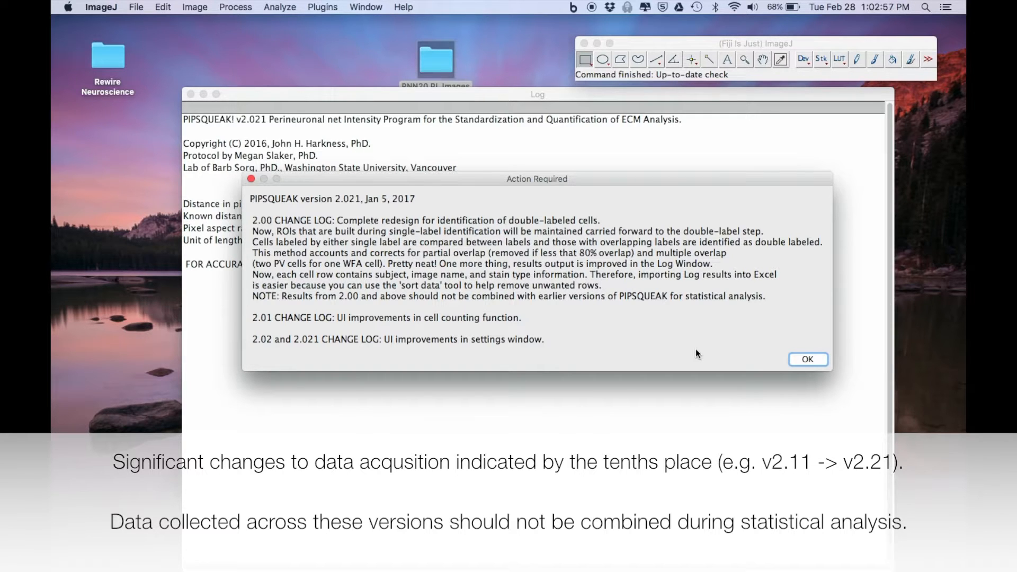
Step: Confirm the Action Required change-log notice to reach PIPSQUEAK's Welcome dialog
left_click(807, 359)
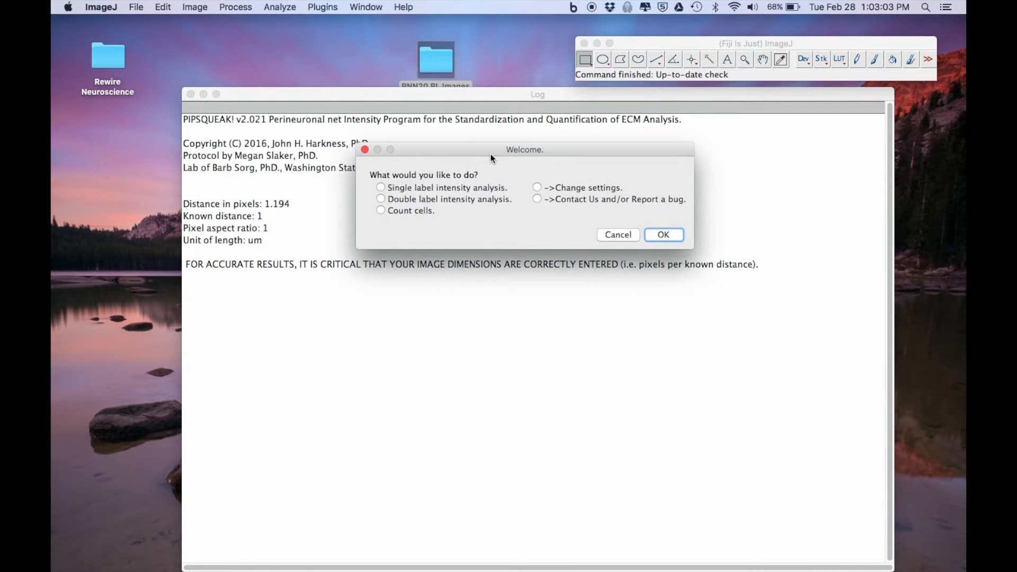
mouse_move(474, 73)
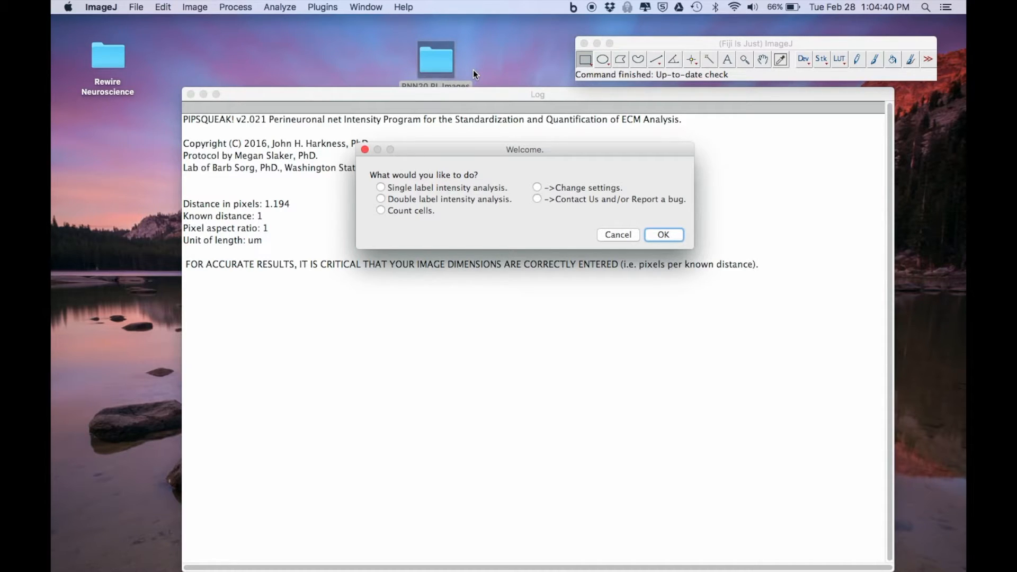
mouse_move(455, 203)
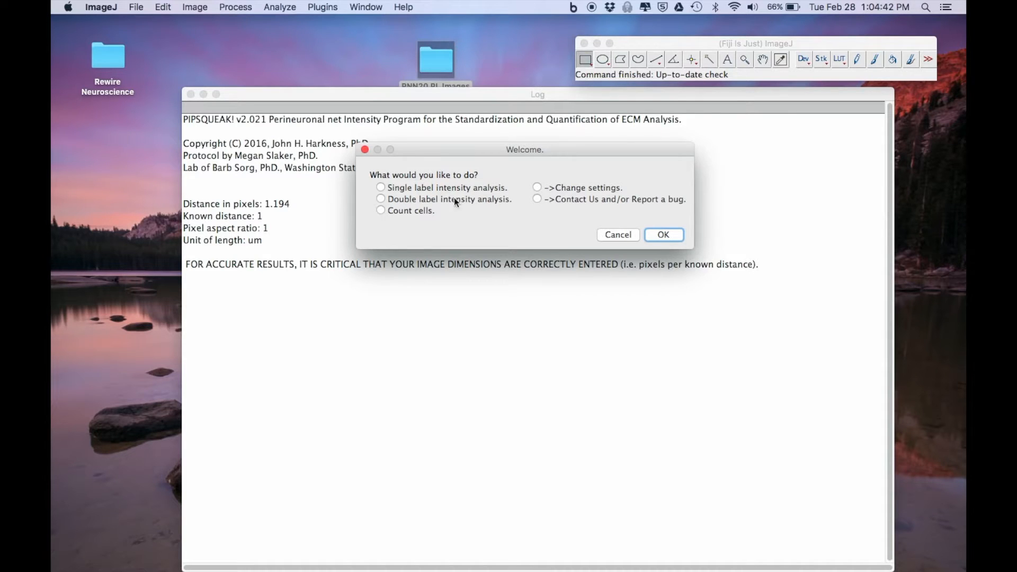
mouse_move(363, 215)
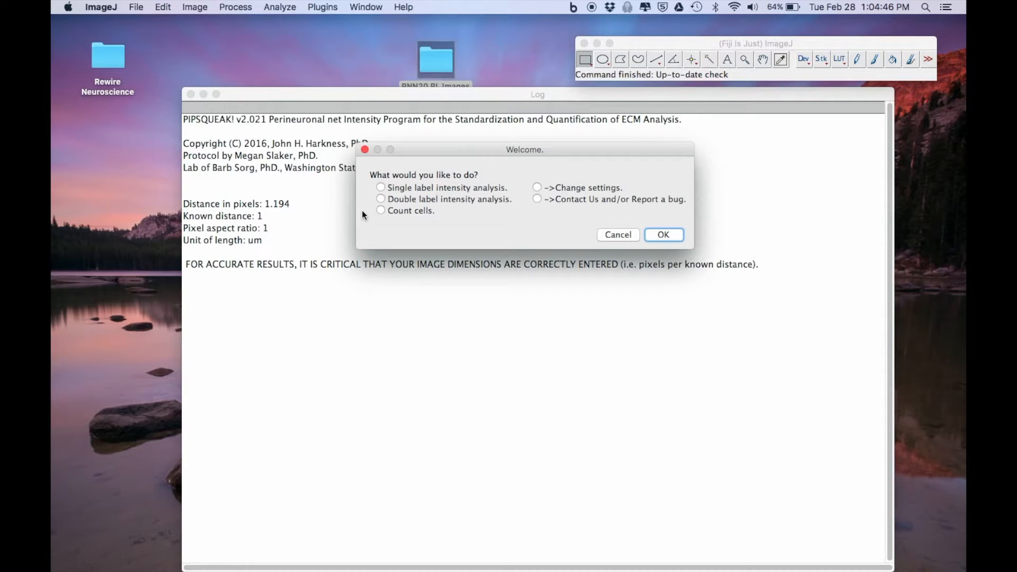
mouse_move(452, 208)
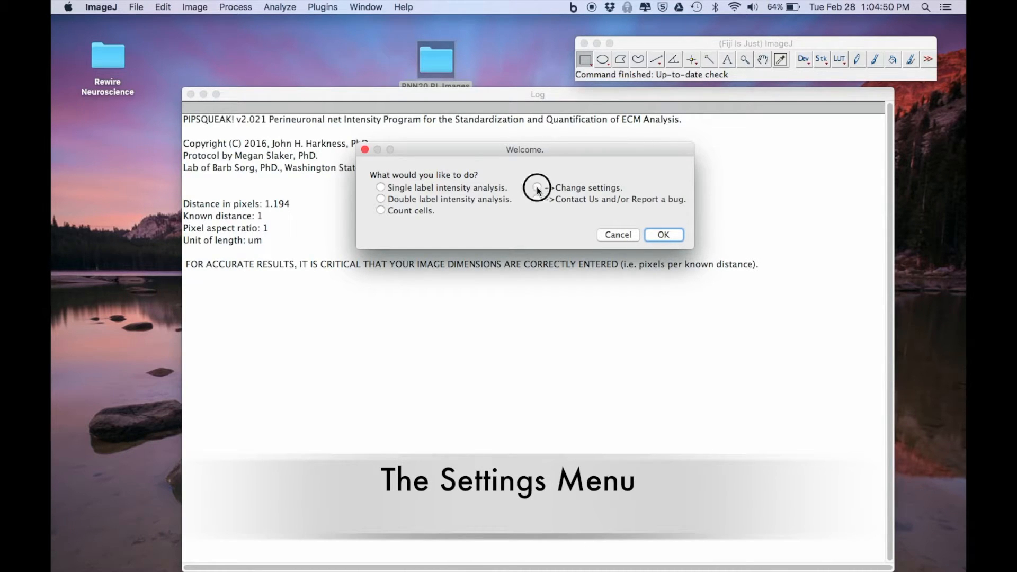
Step: Choose '->Change settings' and select the Distance in pixels value 1.135 on Settings 1 of 4
left_click(664, 235)
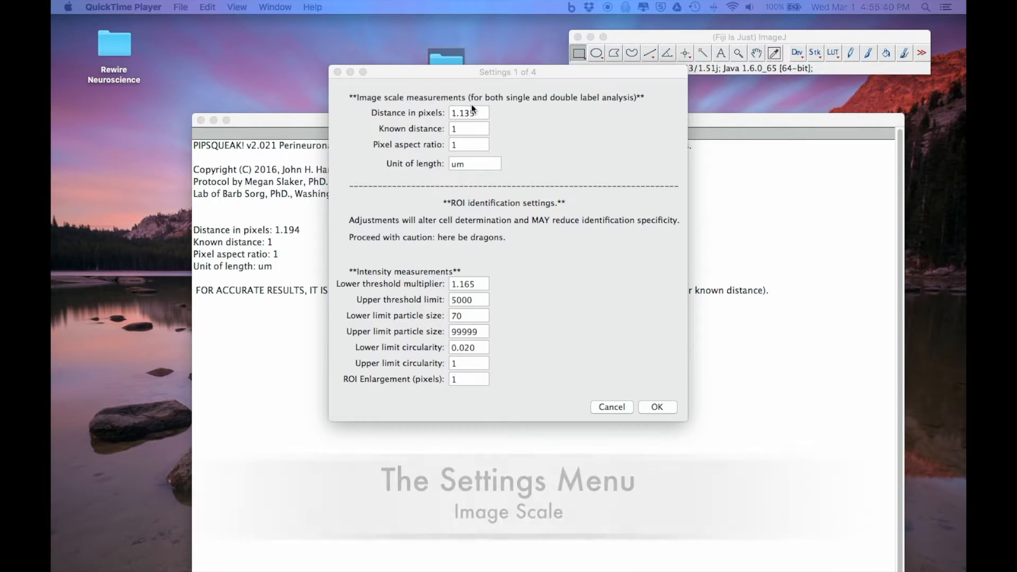
triple_click(468, 113)
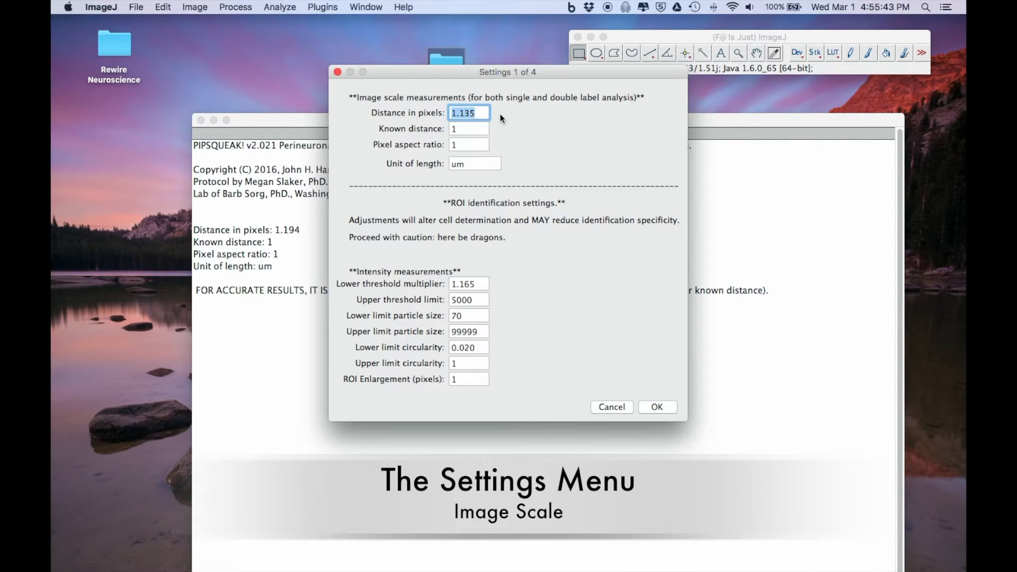
mouse_move(354, 105)
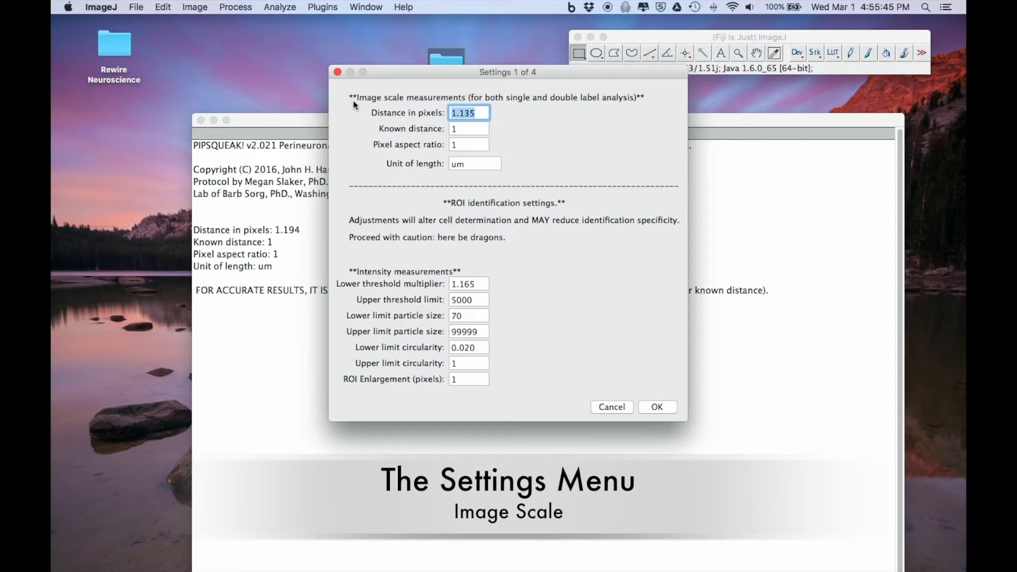
mouse_move(524, 137)
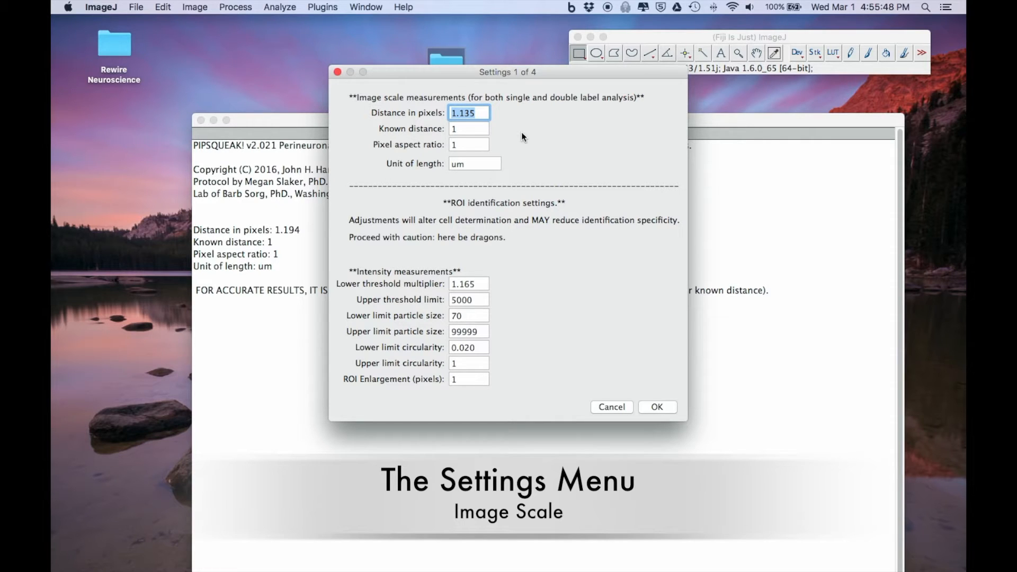
mouse_move(493, 118)
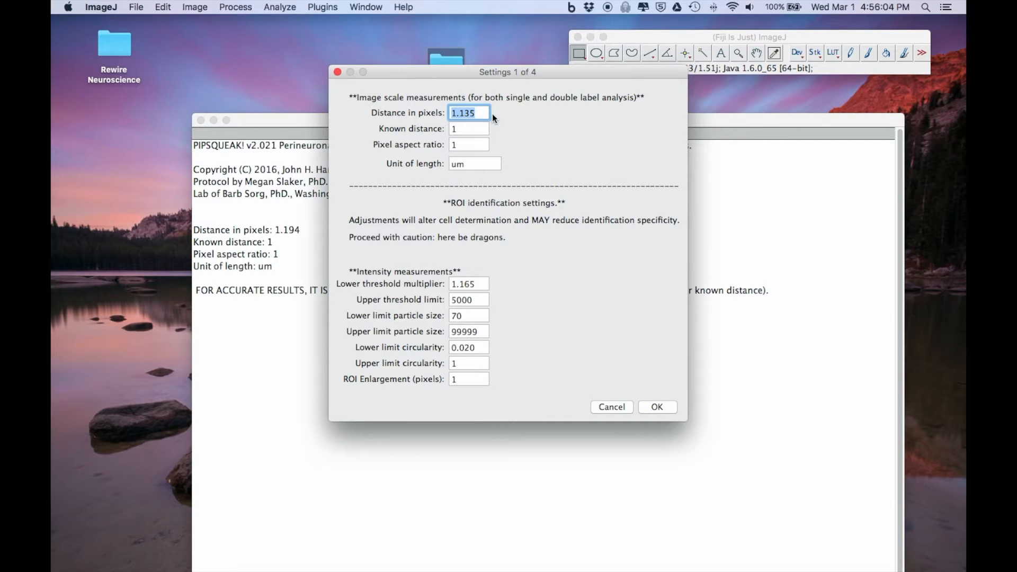
mouse_move(532, 131)
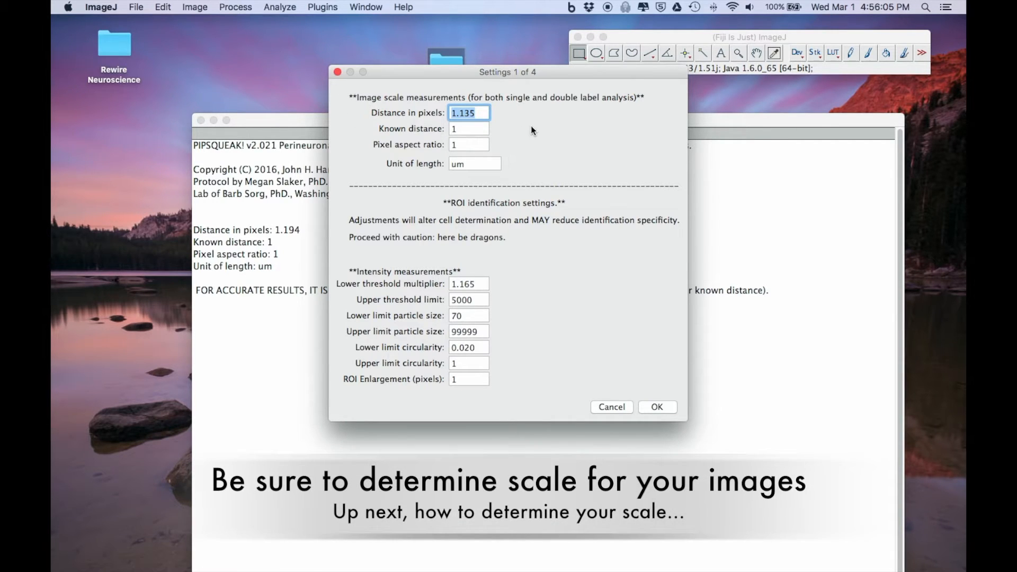
mouse_move(494, 117)
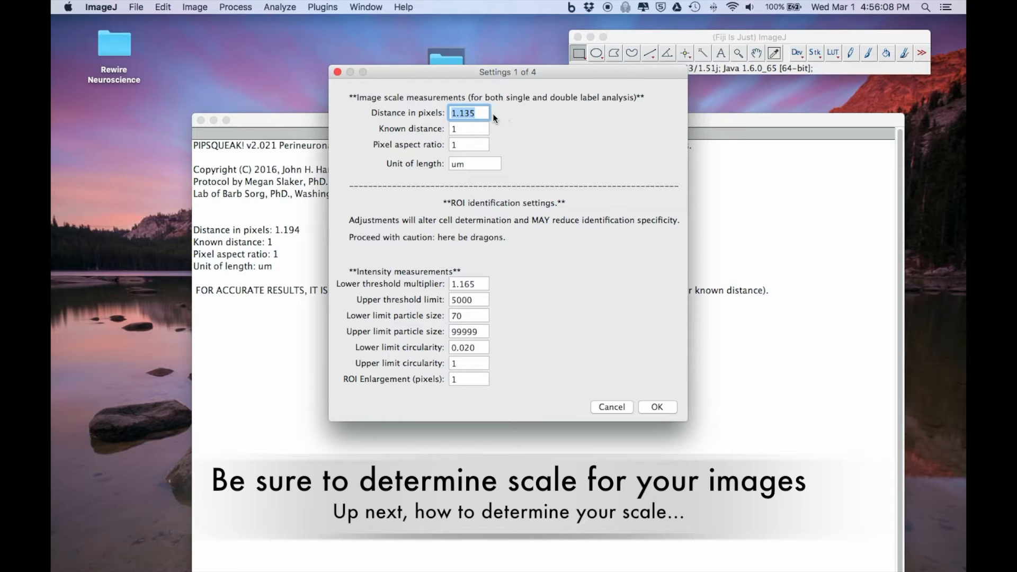